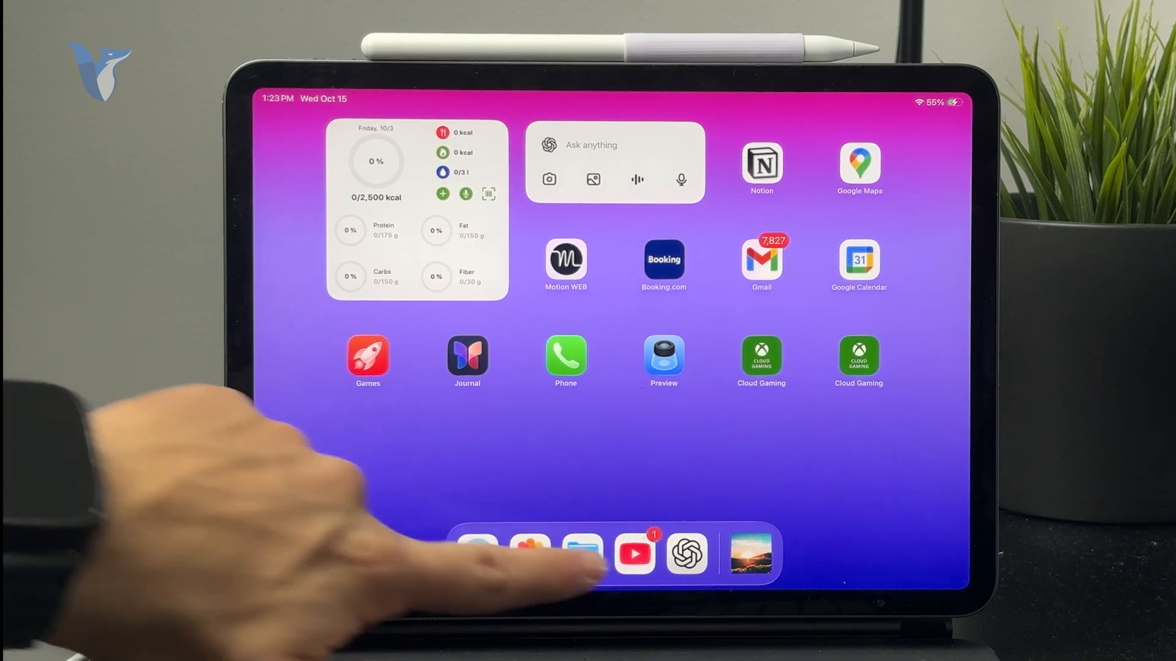
# Launch YouTube from the dock and bring up the Foxtecc TV channel's uploaded videos
pyautogui.click(633, 554)
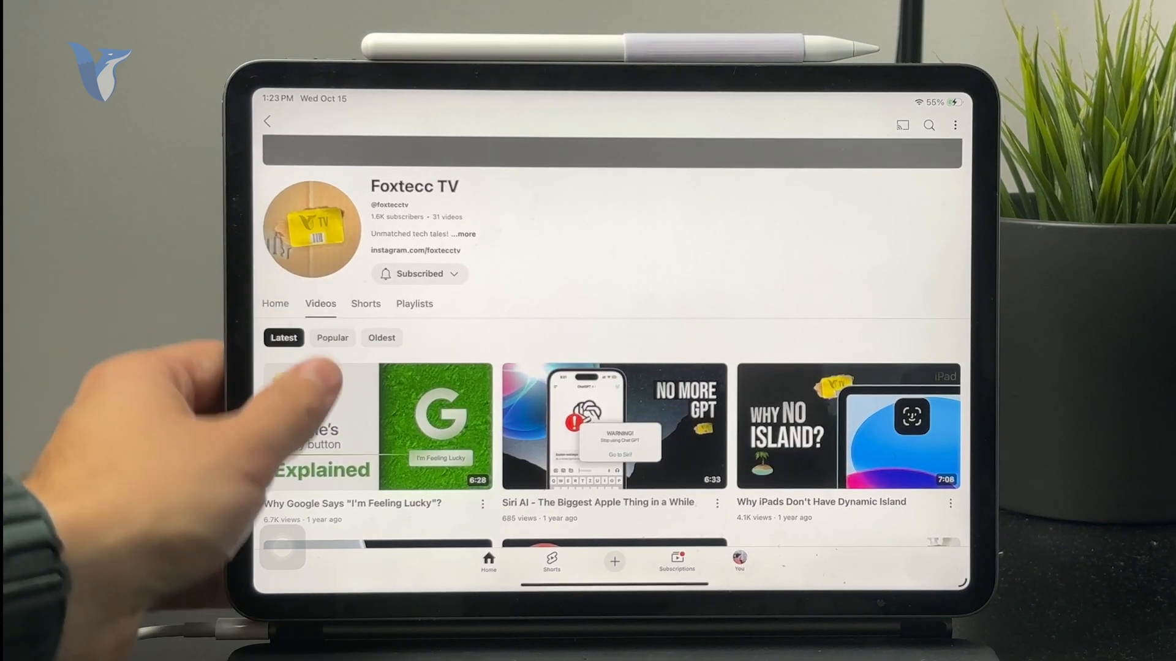
pyautogui.click(365, 291)
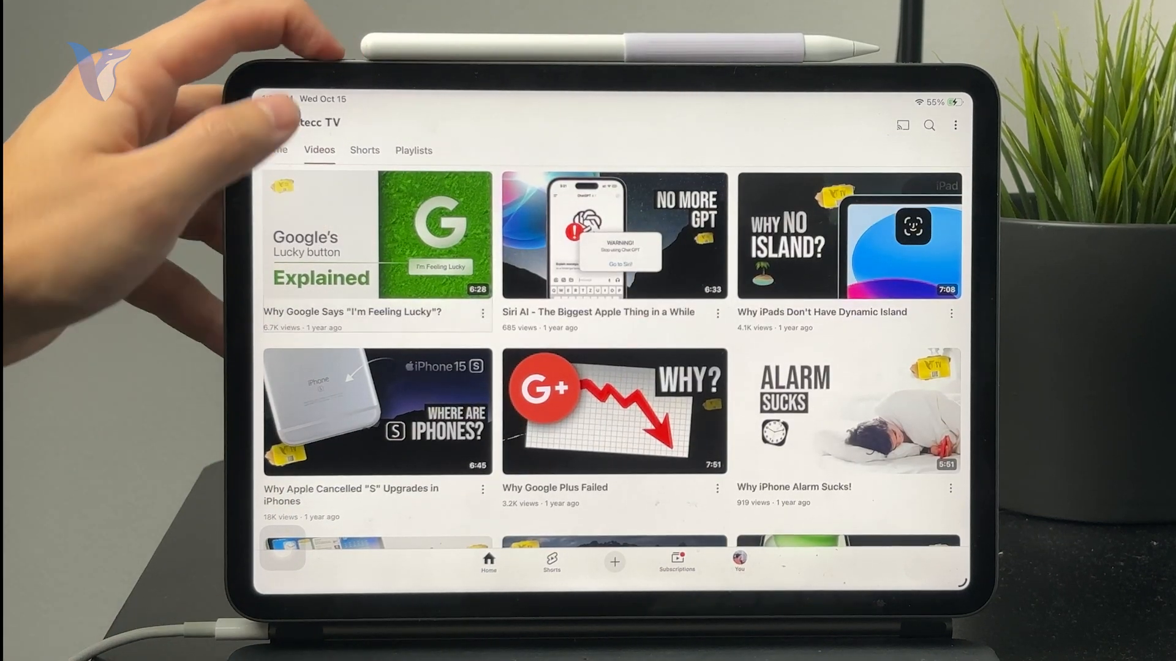
pyautogui.click(375, 235)
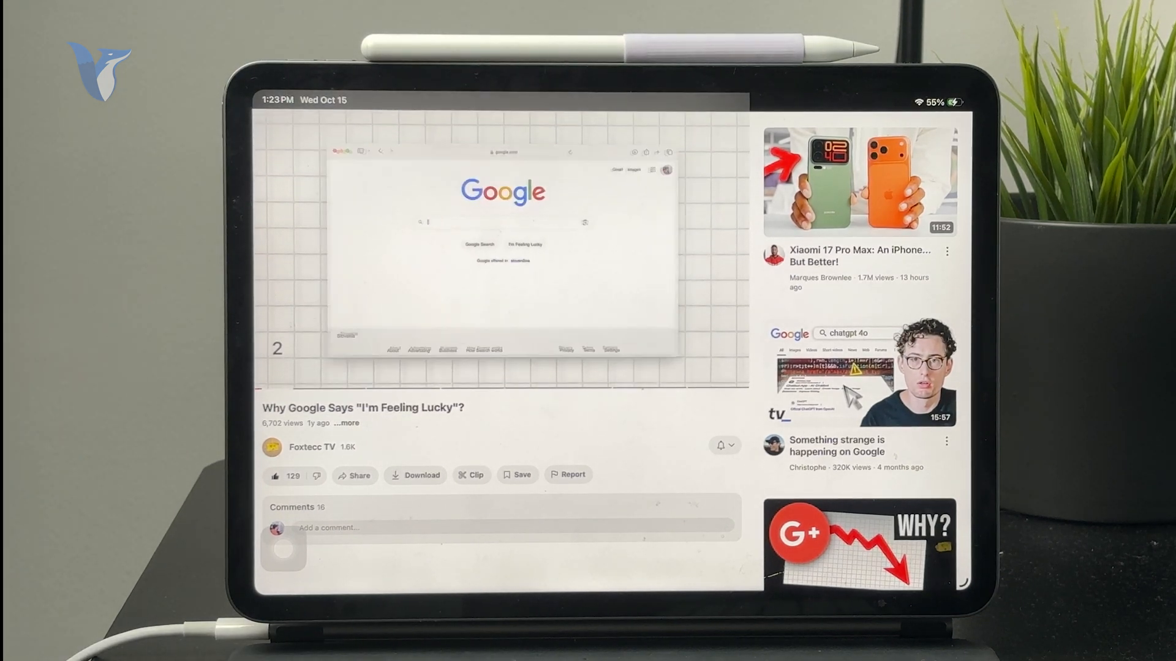
# Share the "Why Google Says I'm Feeling Lucky?" video and copy its link to the clipboard
pyautogui.click(502, 251)
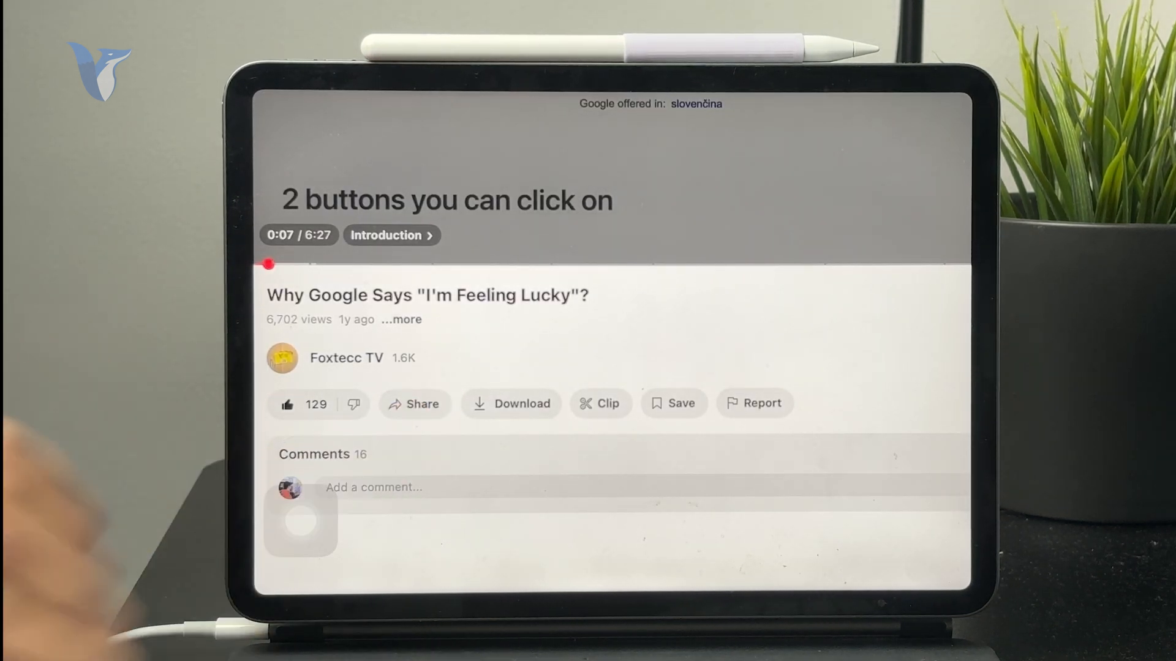
pyautogui.click(414, 403)
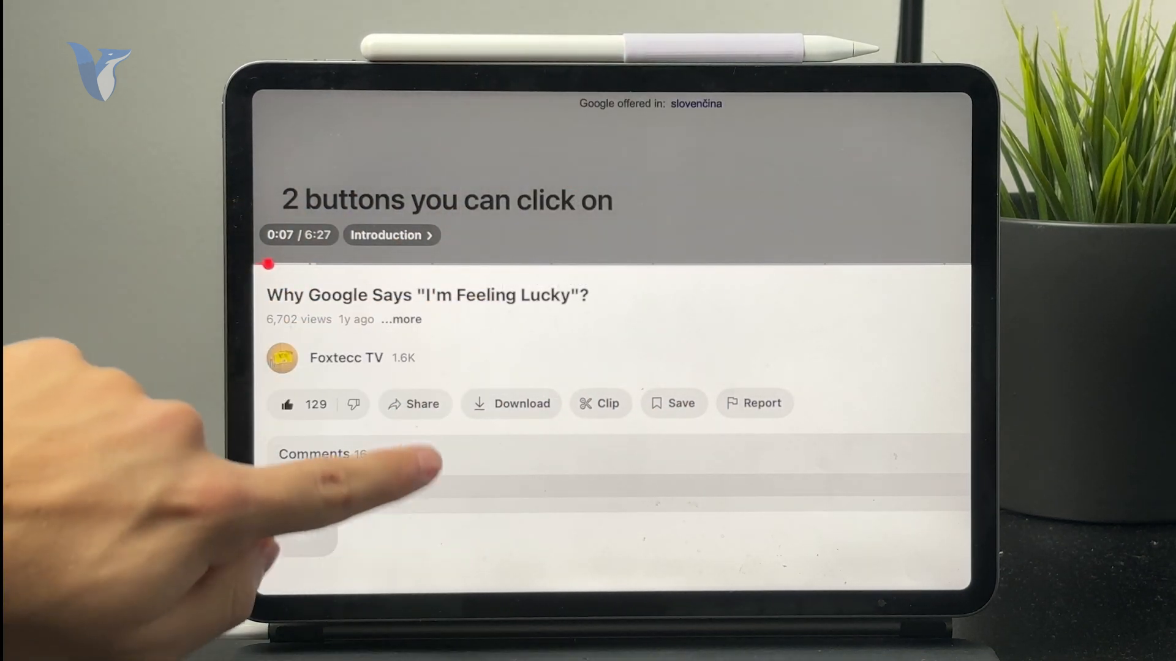
pyautogui.click(414, 403)
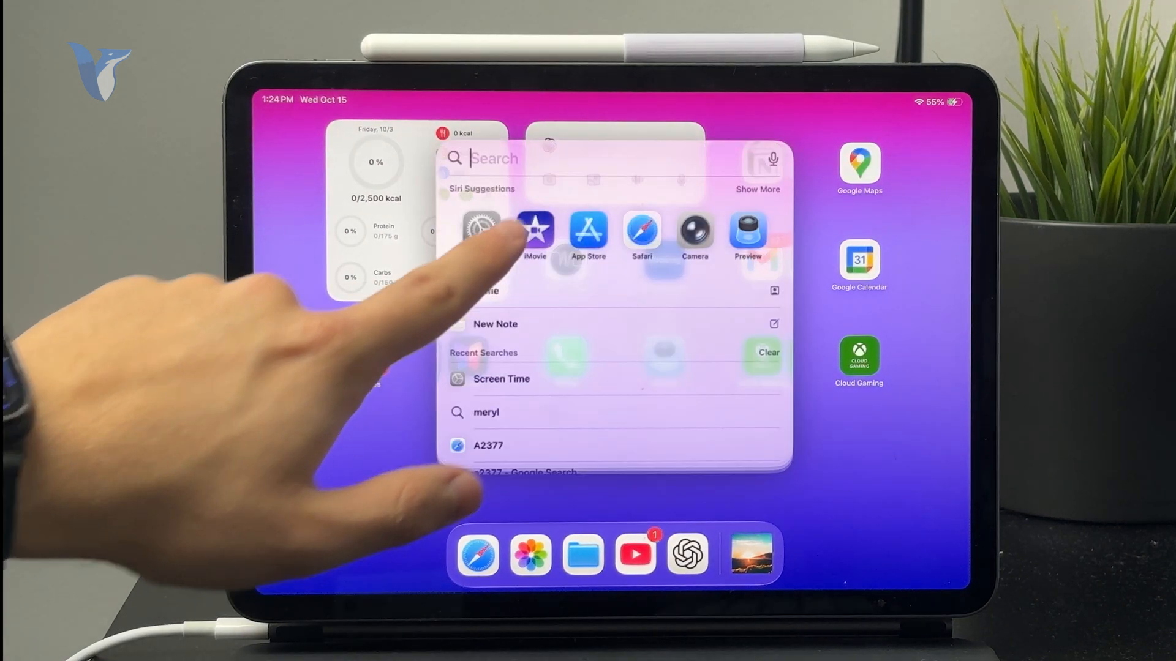
# Paste the copied YouTube link into the Spotlight search field over the home screen
pyautogui.write('e/_cM_rPs3UCM?si=5v1zMehhJYqbjg4H')
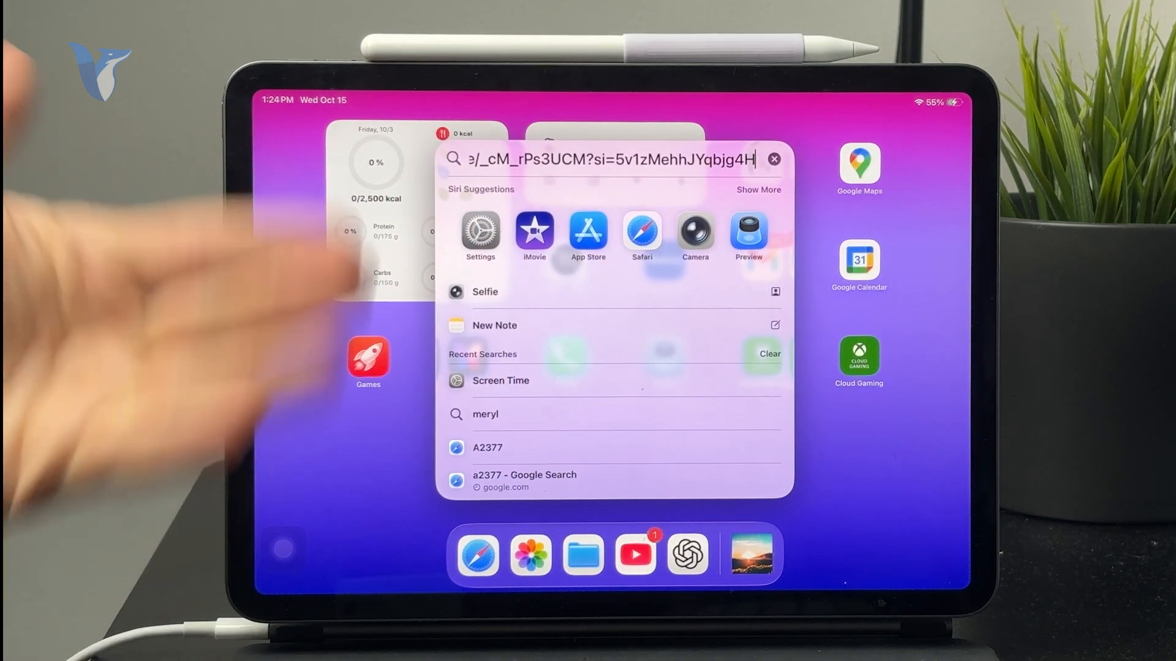